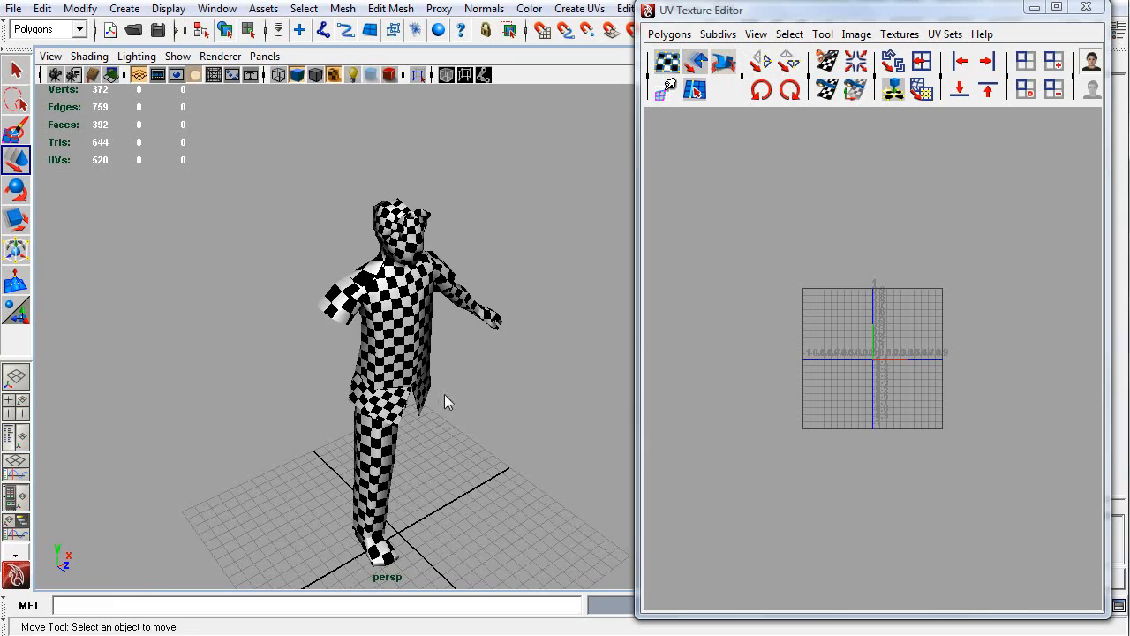
# Step: Select the checkered character mesh so its scattered UV shells show in the UV Texture Editor
pyautogui.moveTo(445, 402); pyautogui.dragTo(371, 362)
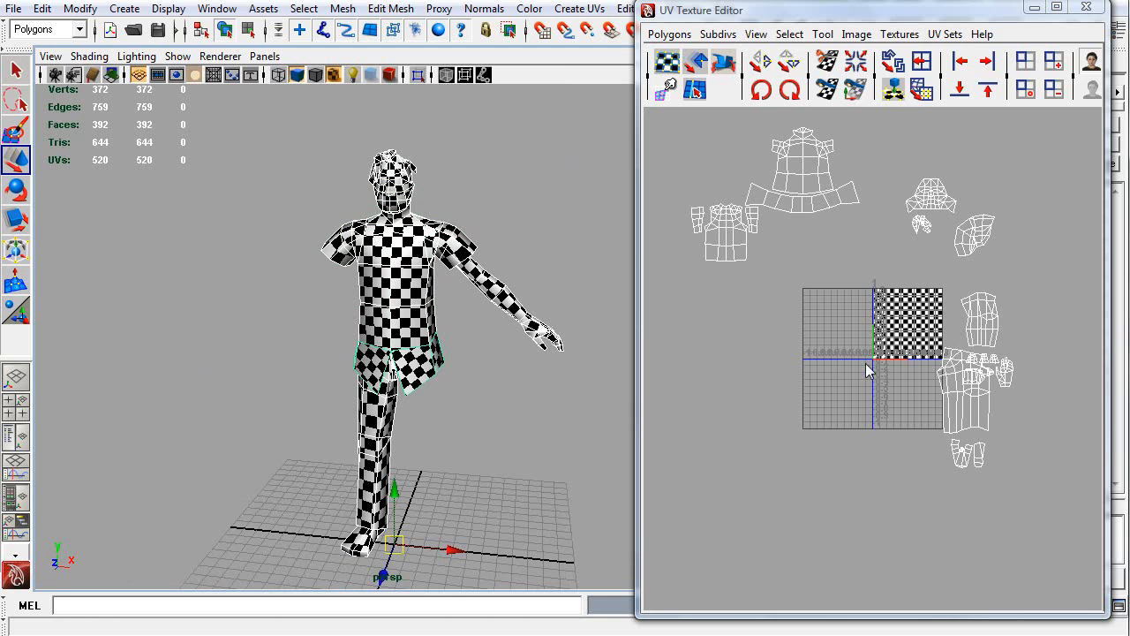
pyautogui.moveTo(909, 307)
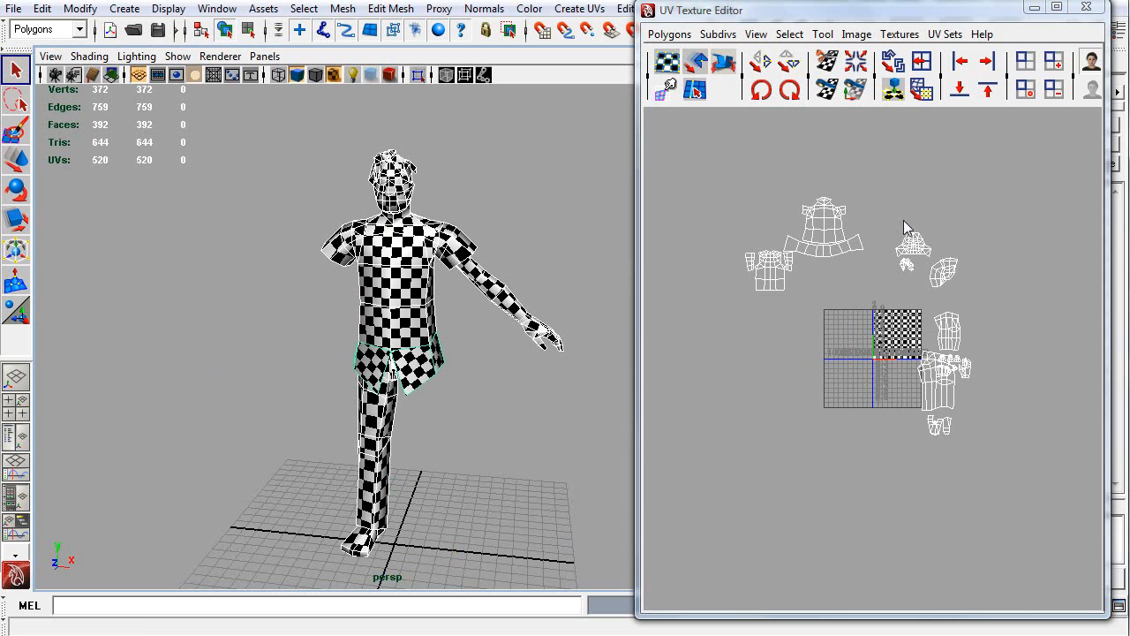
pyautogui.moveTo(989, 215)
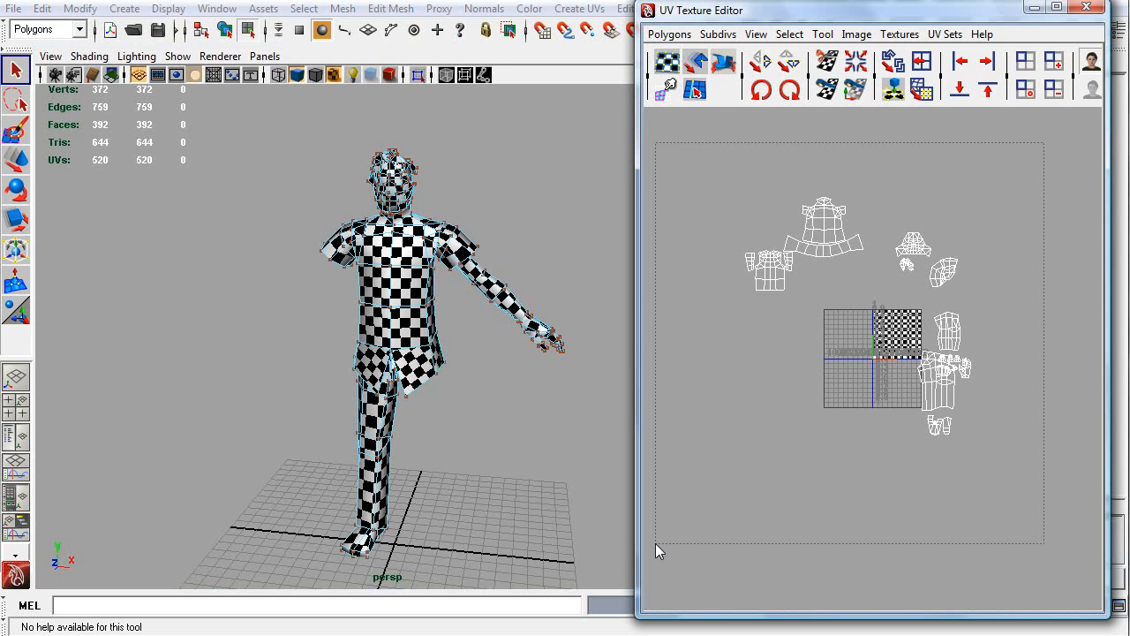
# Step: Configure Layout UVs options with the 512 Map spacing preset
pyautogui.click(670, 34)
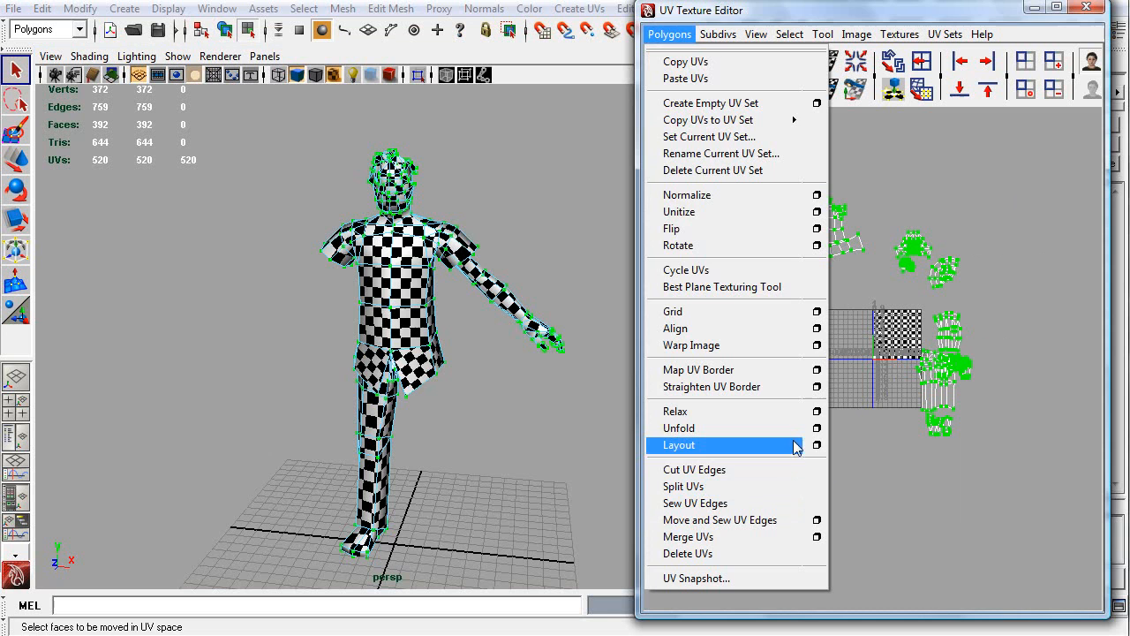
pyautogui.click(816, 445)
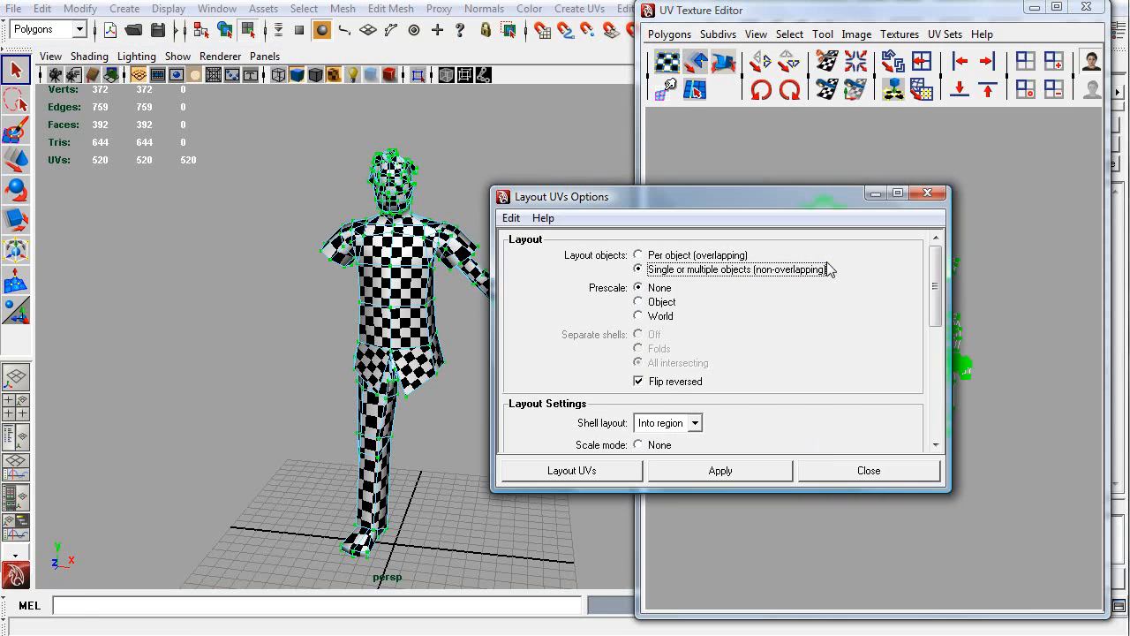
pyautogui.moveTo(715, 219)
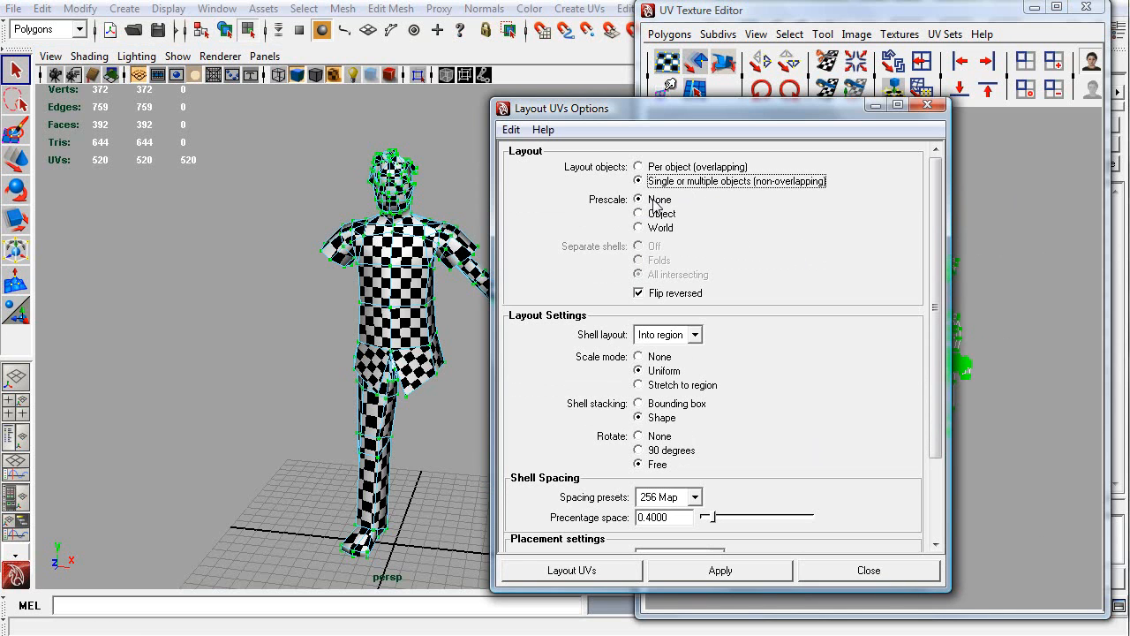
pyautogui.moveTo(730, 332)
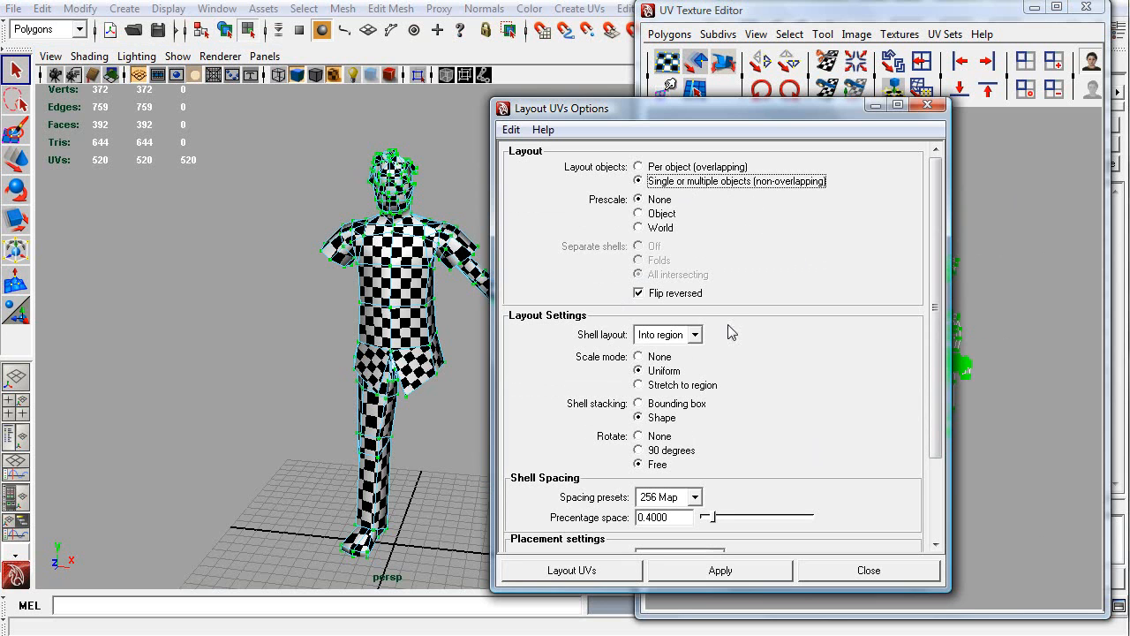
pyautogui.moveTo(706, 141)
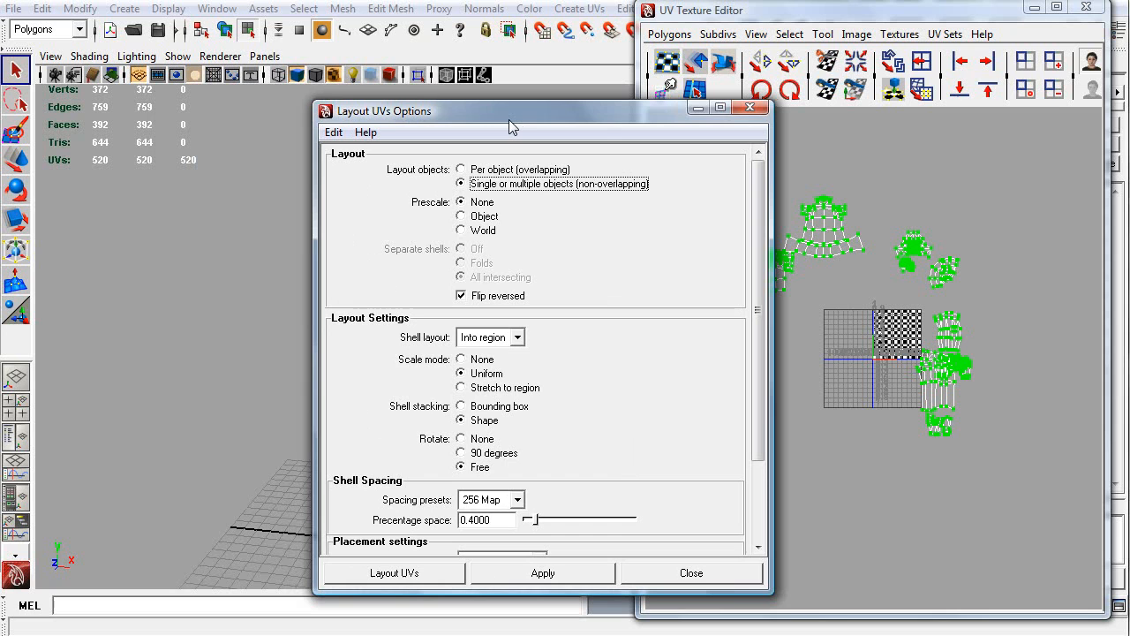
pyautogui.moveTo(532, 371)
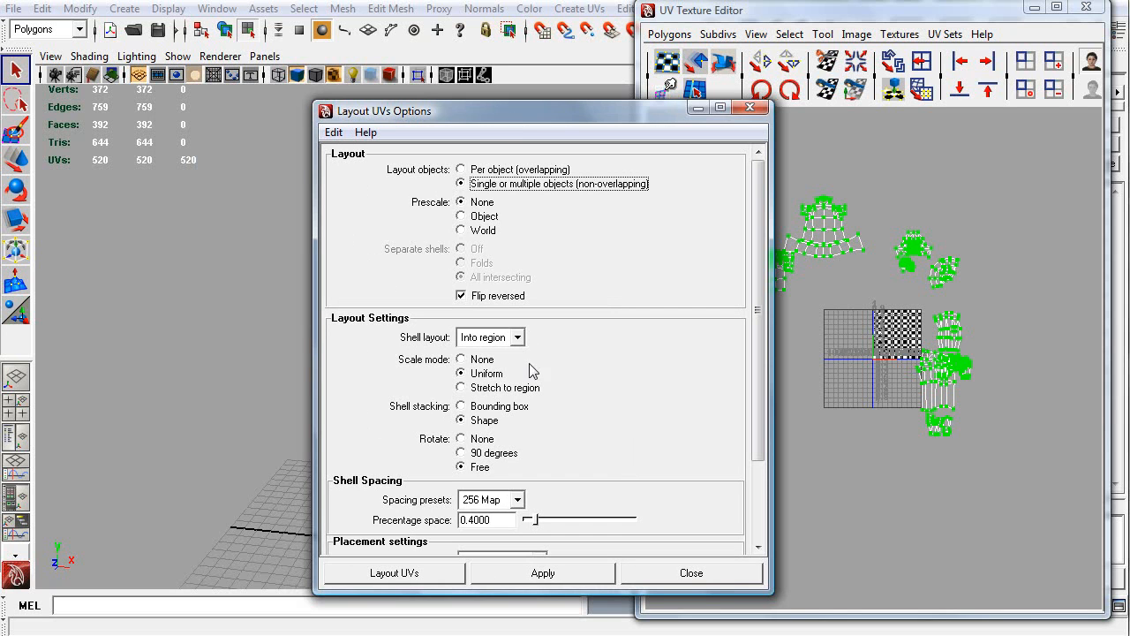
pyautogui.moveTo(492, 385)
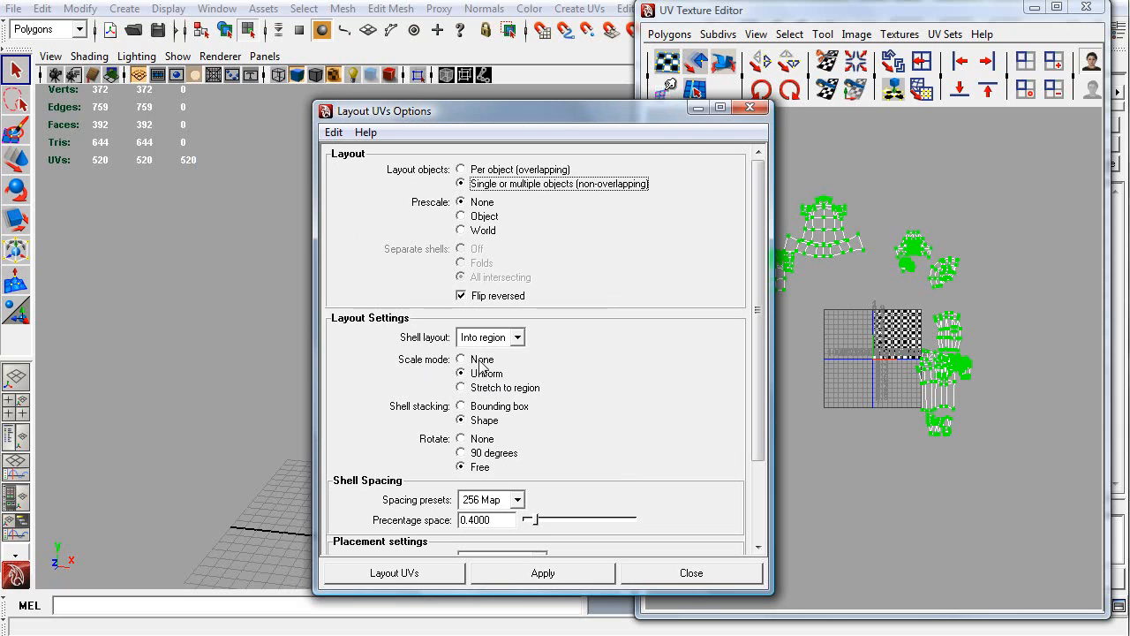
pyautogui.moveTo(512, 390)
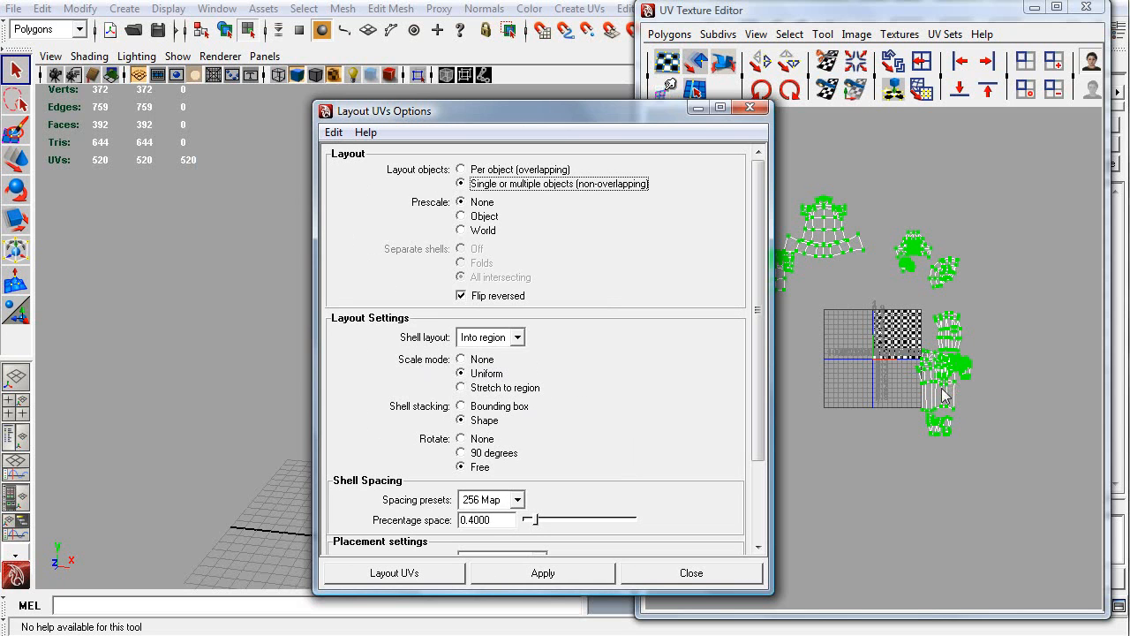
pyautogui.moveTo(734, 215)
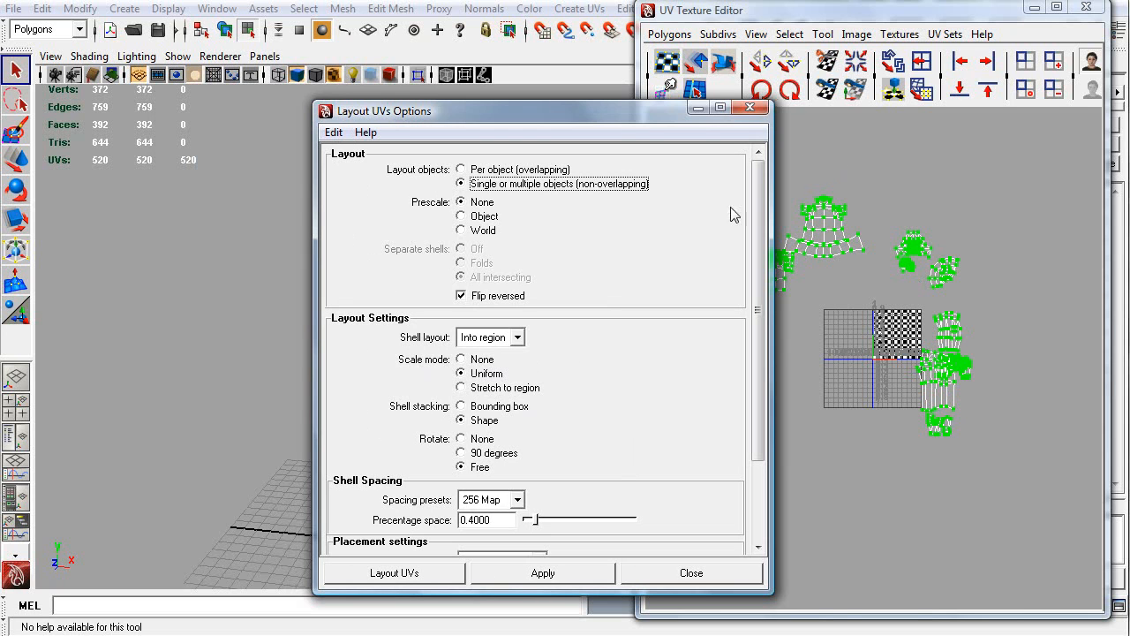
pyautogui.moveTo(476, 421)
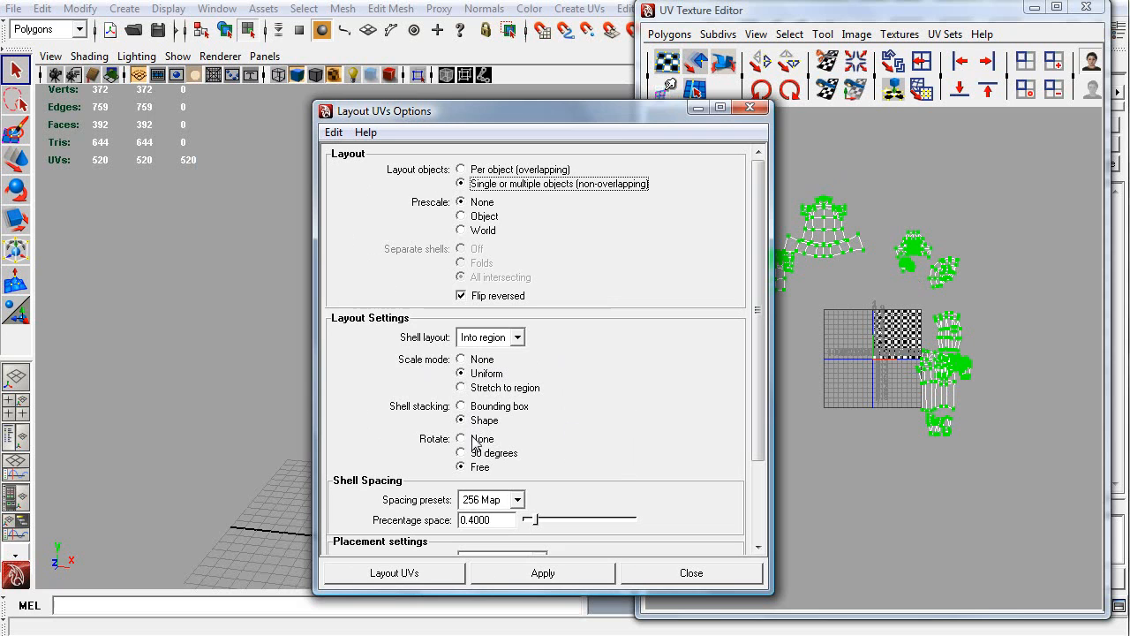
pyautogui.moveTo(915, 258)
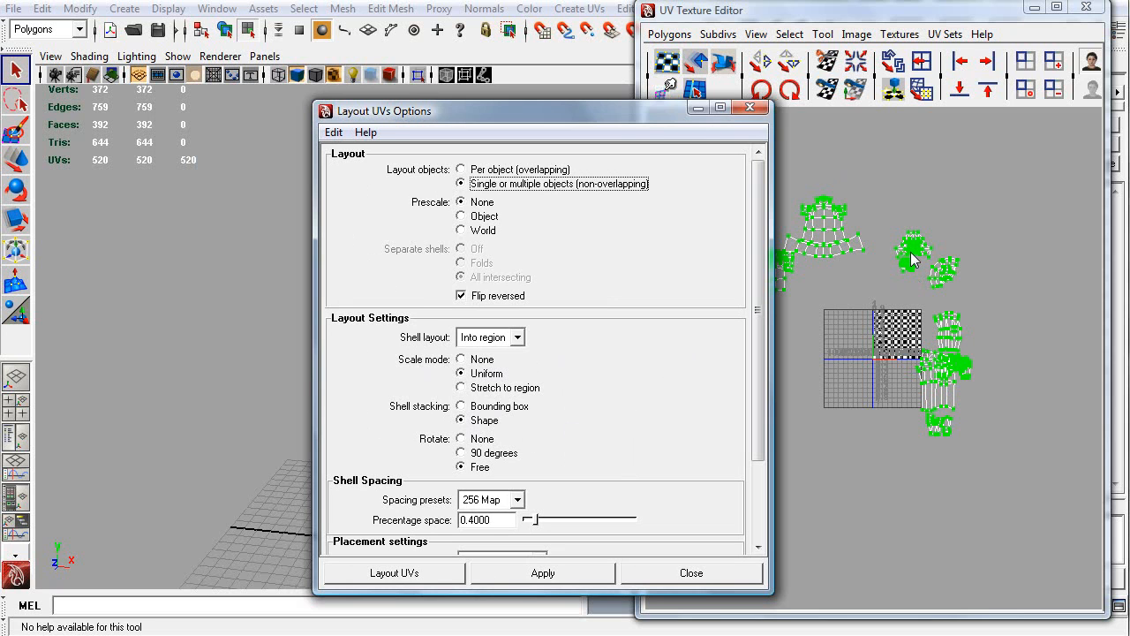
pyautogui.moveTo(494, 432)
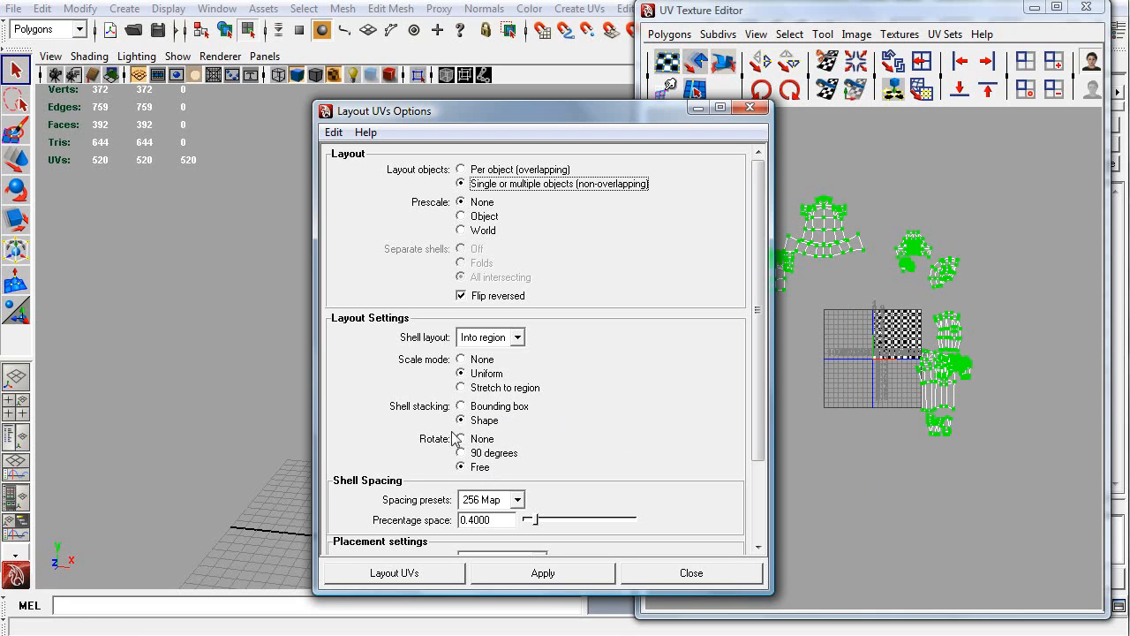
pyautogui.scroll(-3)
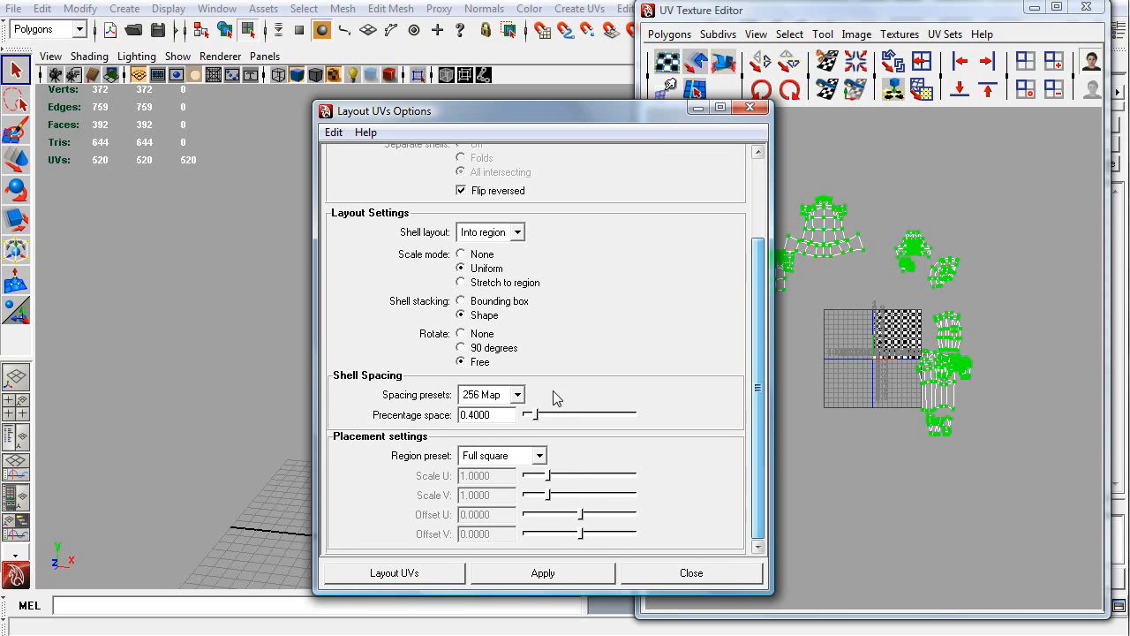
pyautogui.click(491, 393)
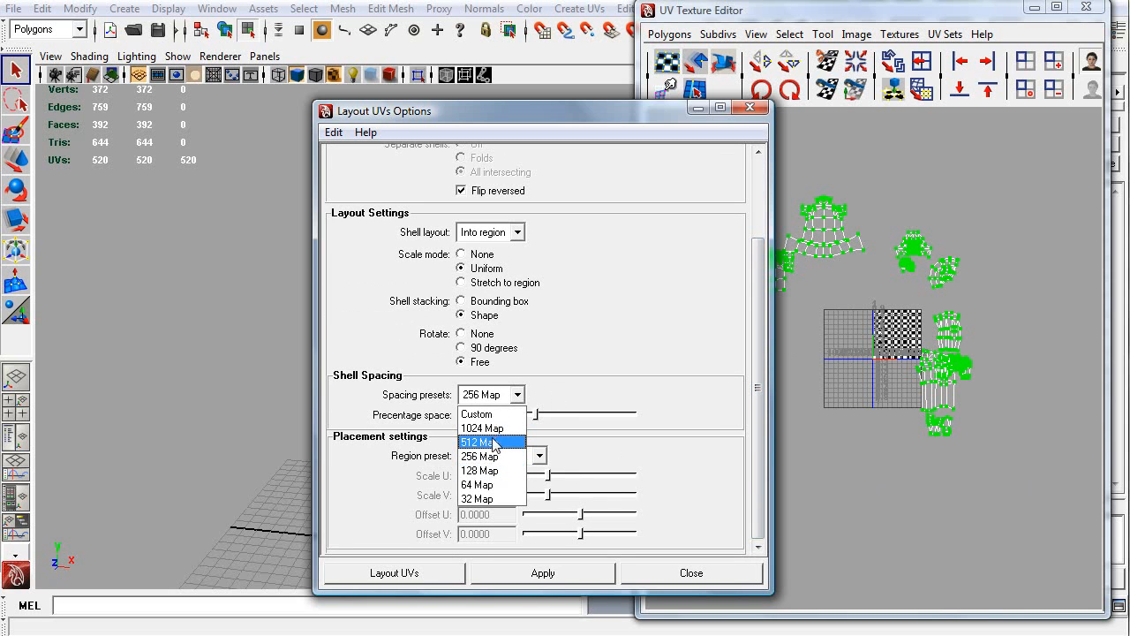
pyautogui.click(481, 441)
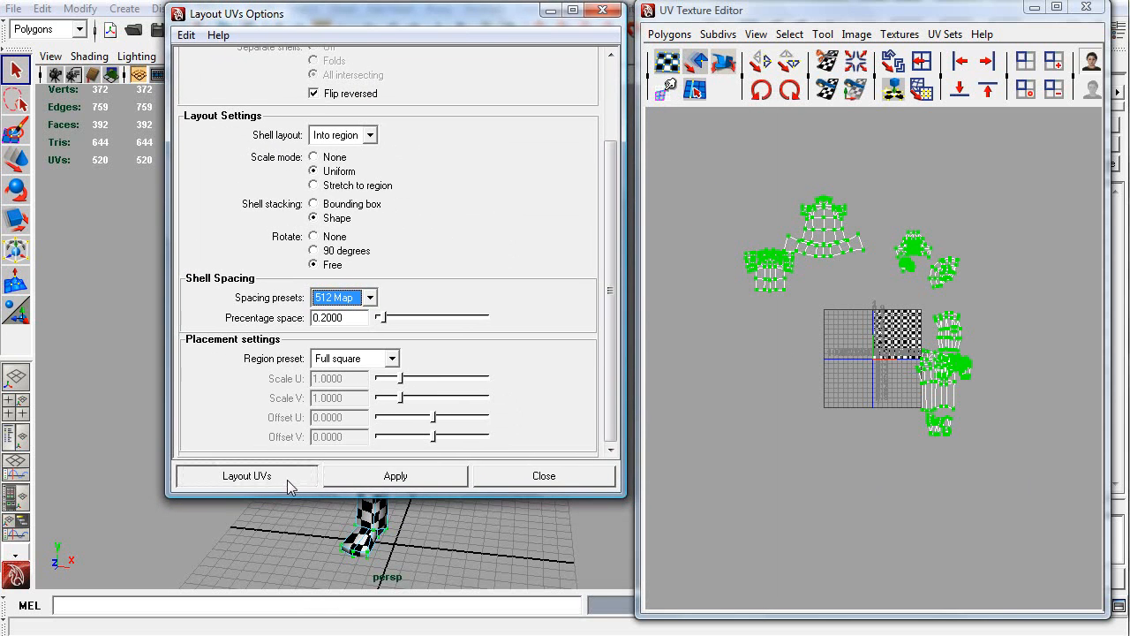
# Step: Run Layout UVs to pack all shells into the 0–1 texture square
pyautogui.click(247, 475)
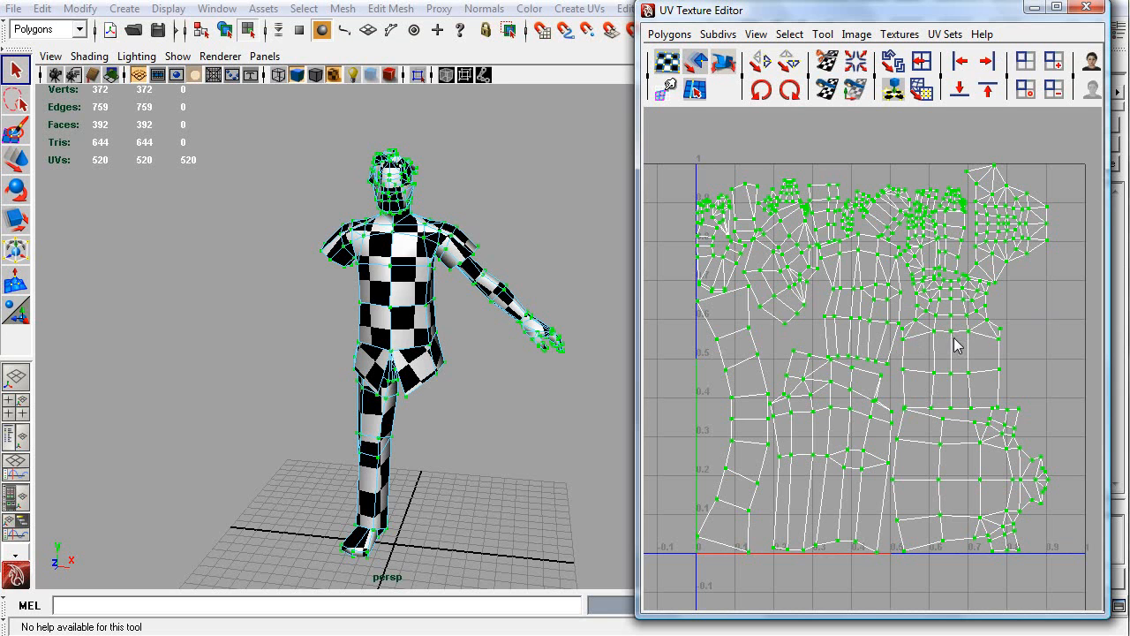
pyautogui.moveTo(1003, 410)
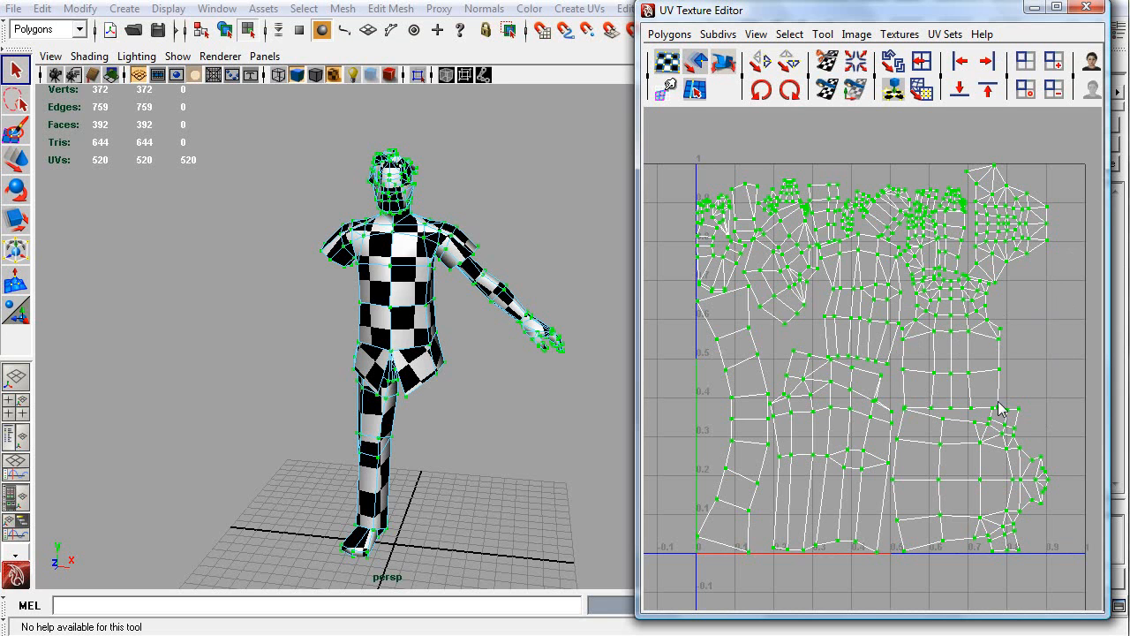
pyautogui.moveTo(1022, 318)
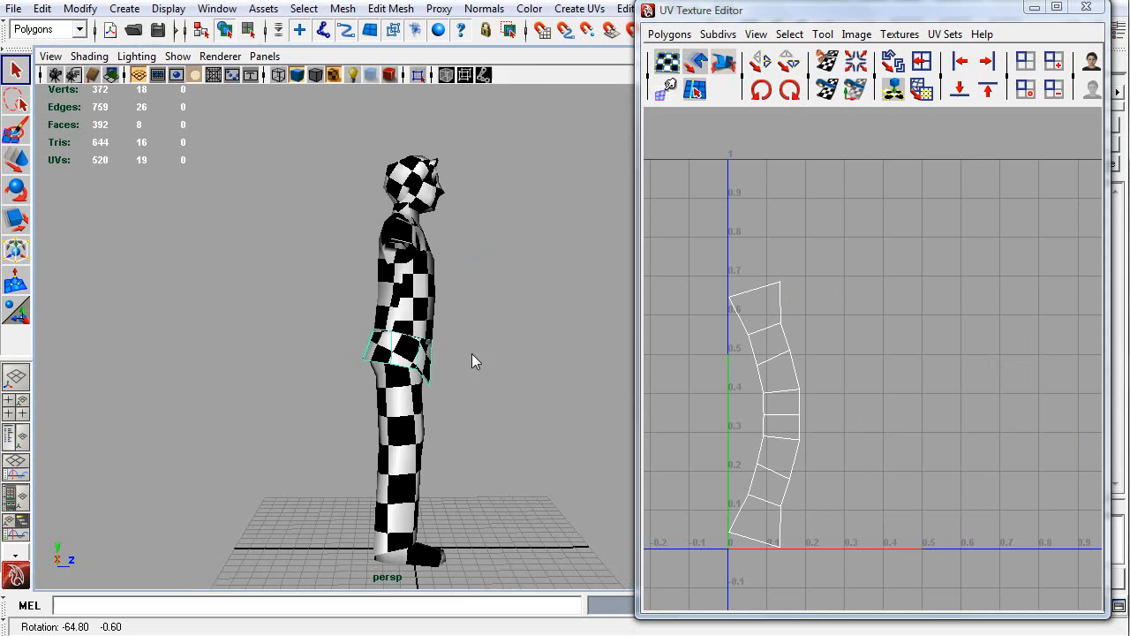
# Step: Orbit the perspective view around to the character's front
pyautogui.moveTo(475, 360); pyautogui.dragTo(318, 358)
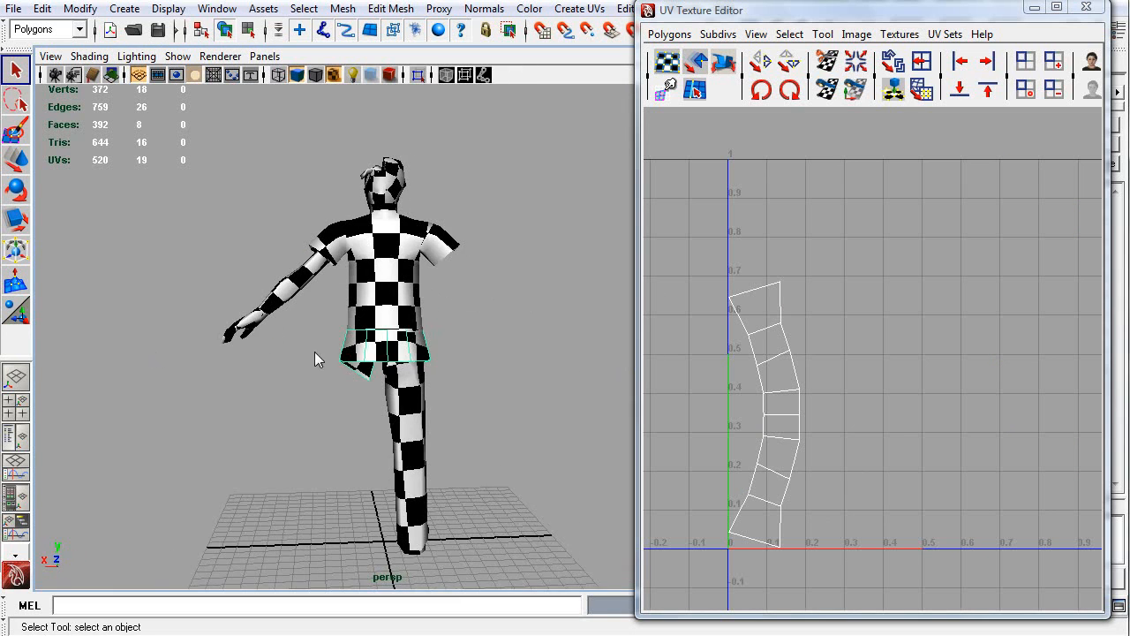
pyautogui.moveTo(318, 356); pyautogui.dragTo(512, 402)
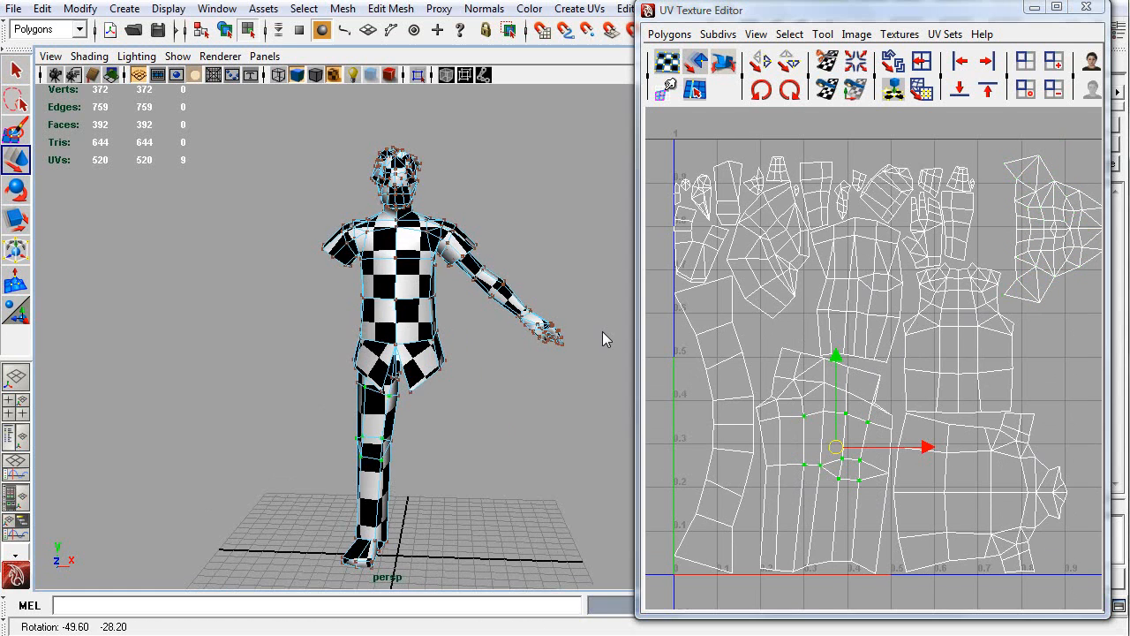
pyautogui.moveTo(886, 293)
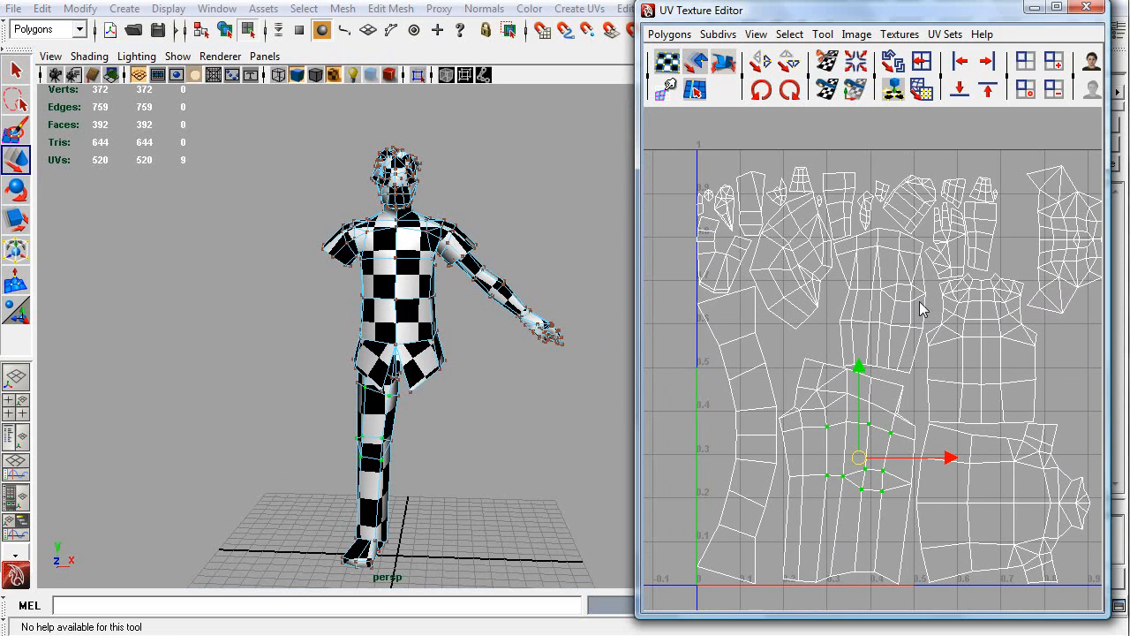
pyautogui.moveTo(798, 337)
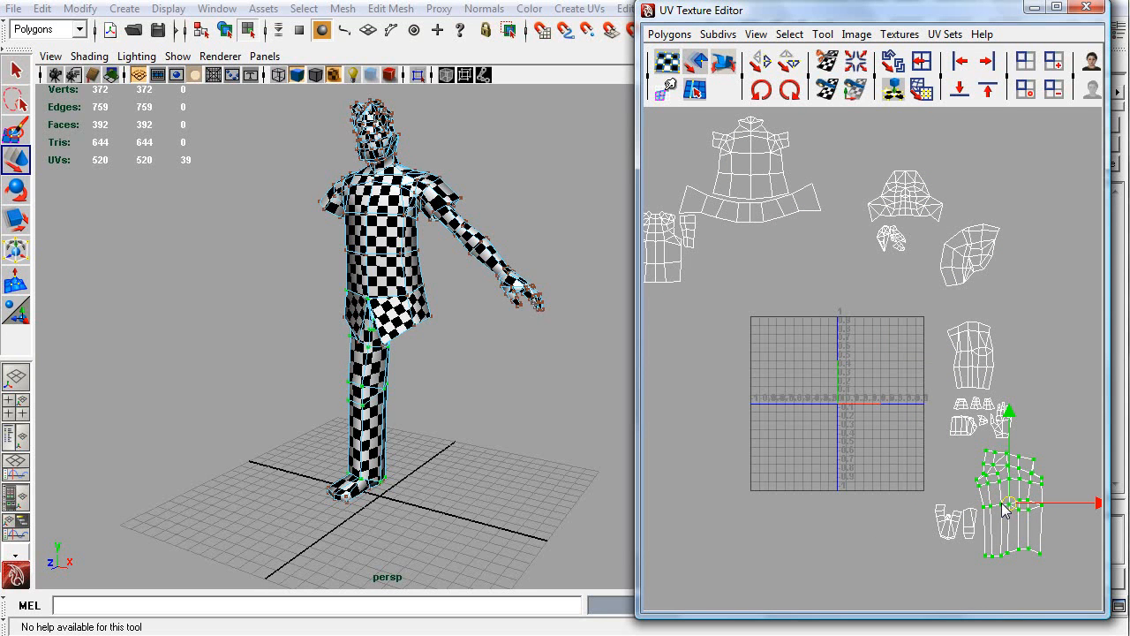
# Step: Move the foot shells below the square and orbit the character to check its texturing
pyautogui.moveTo(1010, 504); pyautogui.dragTo(953, 521)
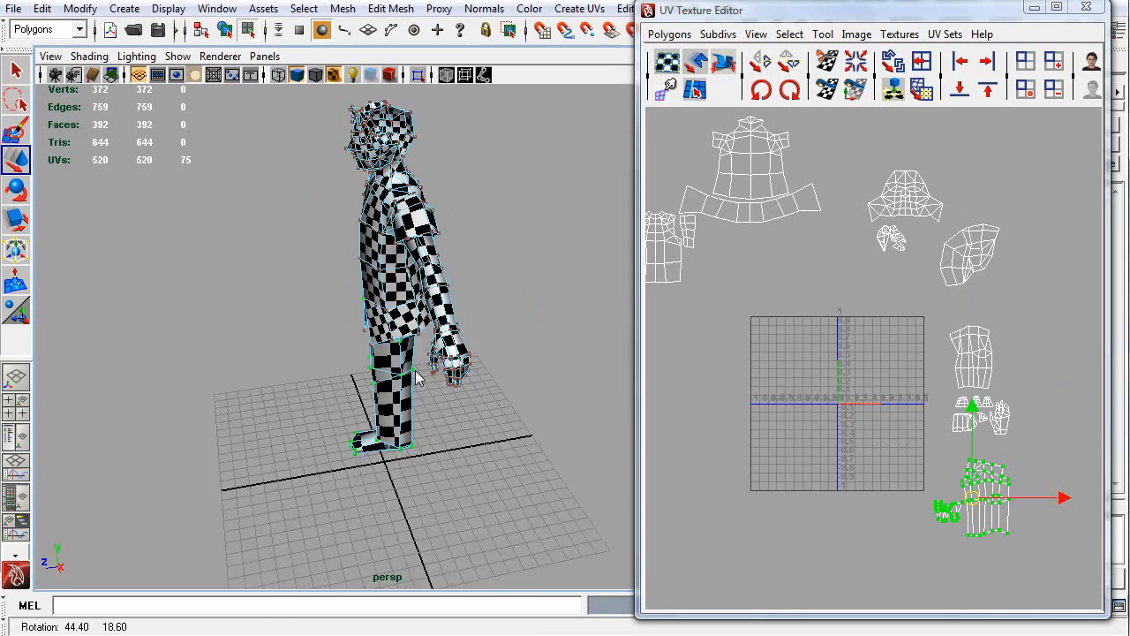
pyautogui.moveTo(415, 375); pyautogui.dragTo(540, 417)
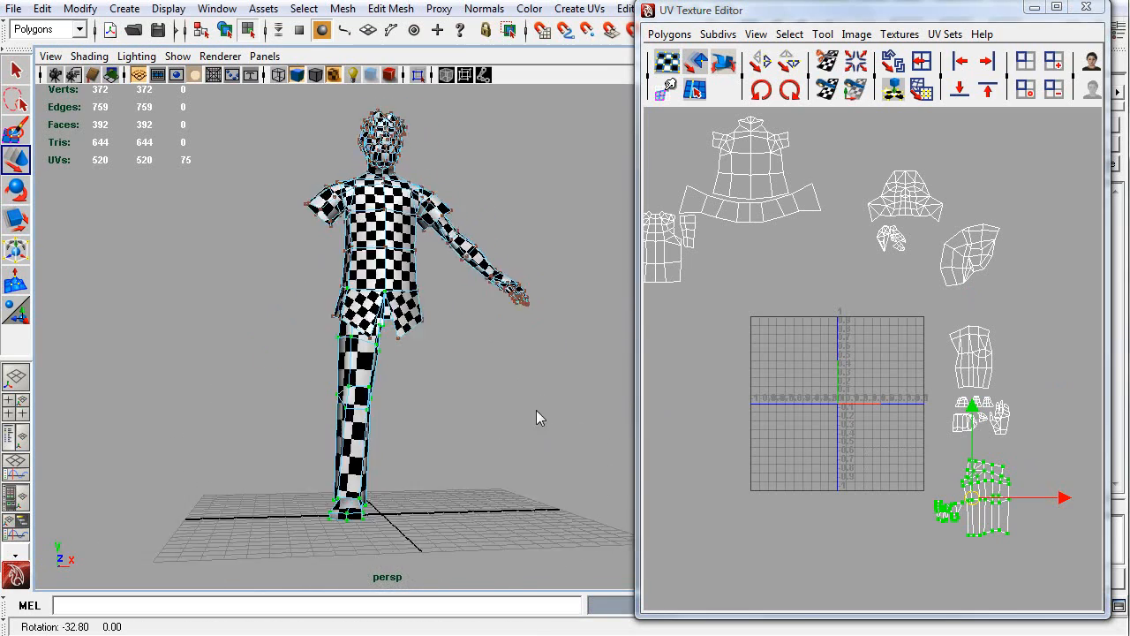
pyautogui.moveTo(538, 417); pyautogui.dragTo(788, 422)
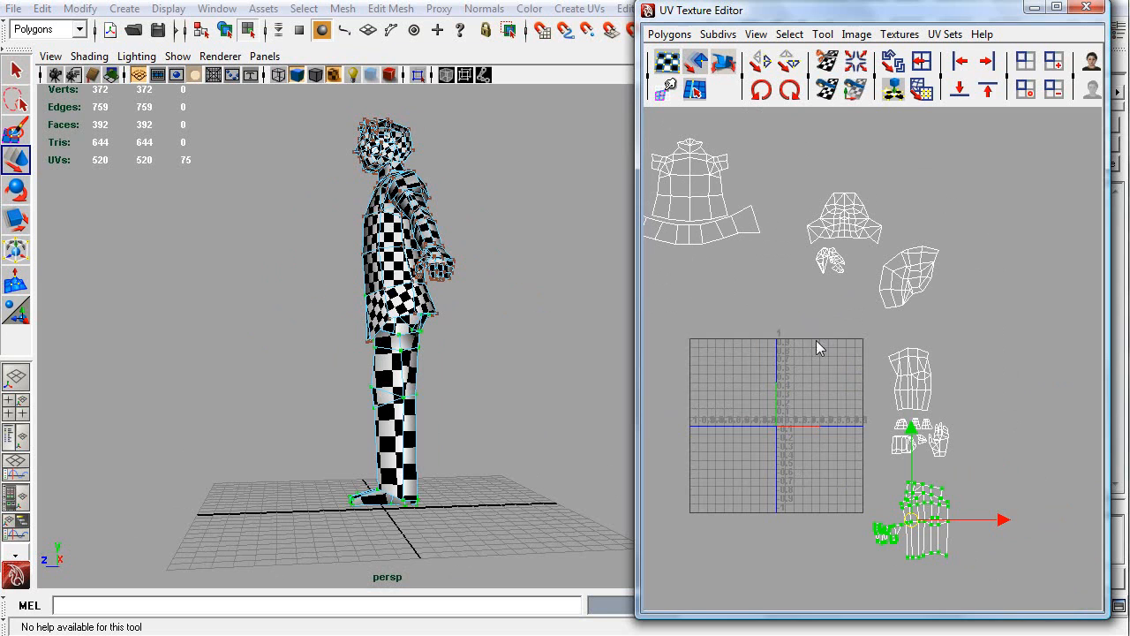
pyautogui.moveTo(459, 268)
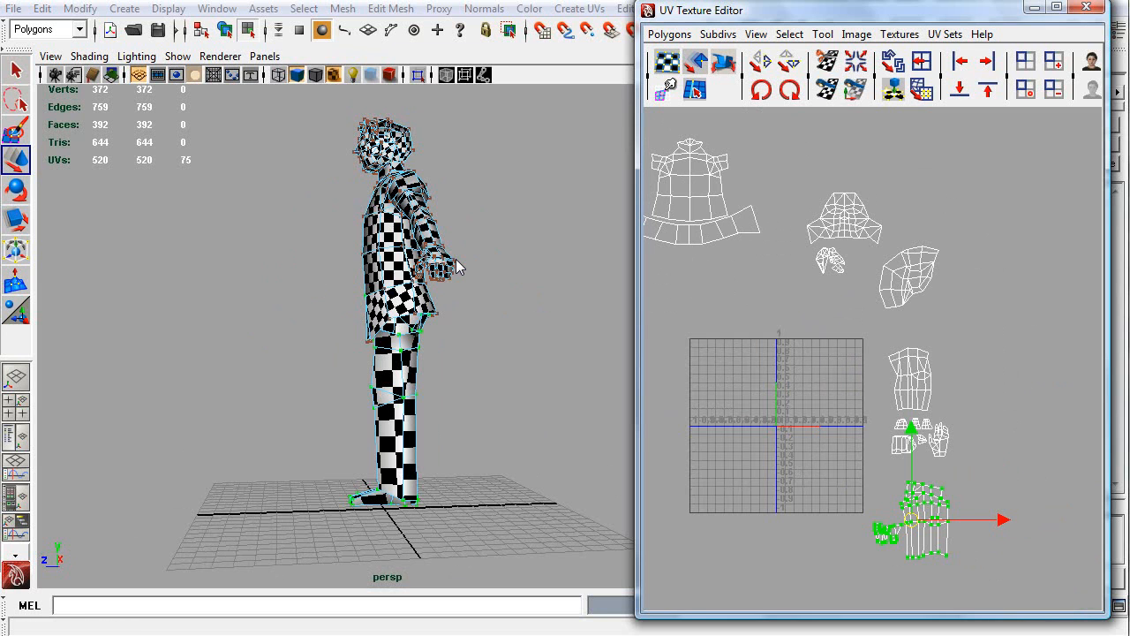
pyautogui.moveTo(473, 284)
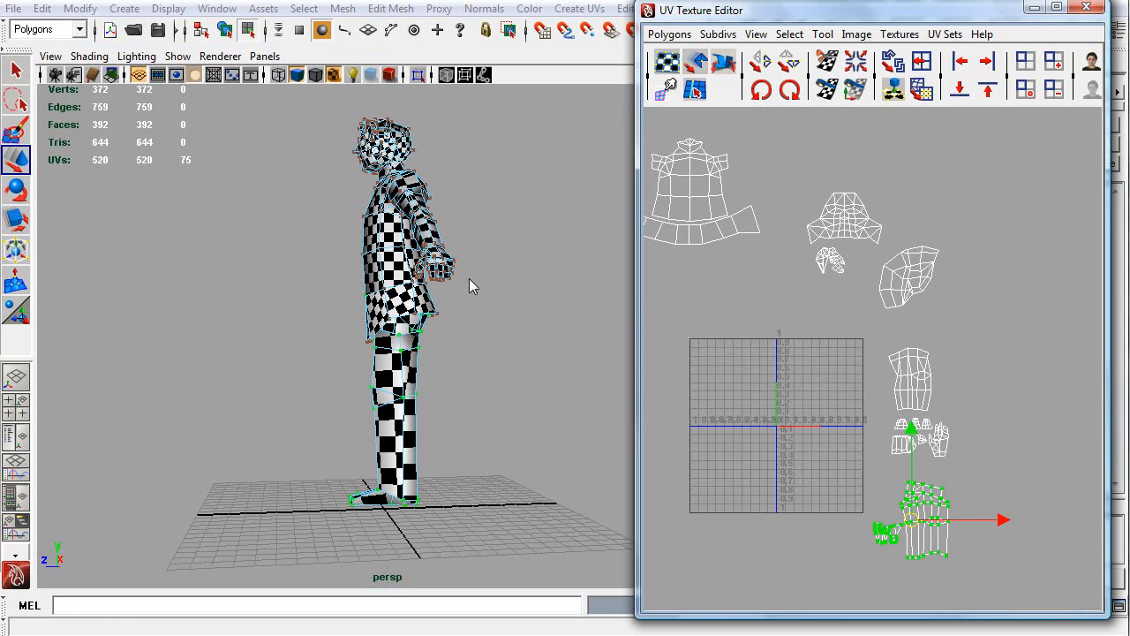
pyautogui.moveTo(474, 286); pyautogui.dragTo(520, 445)
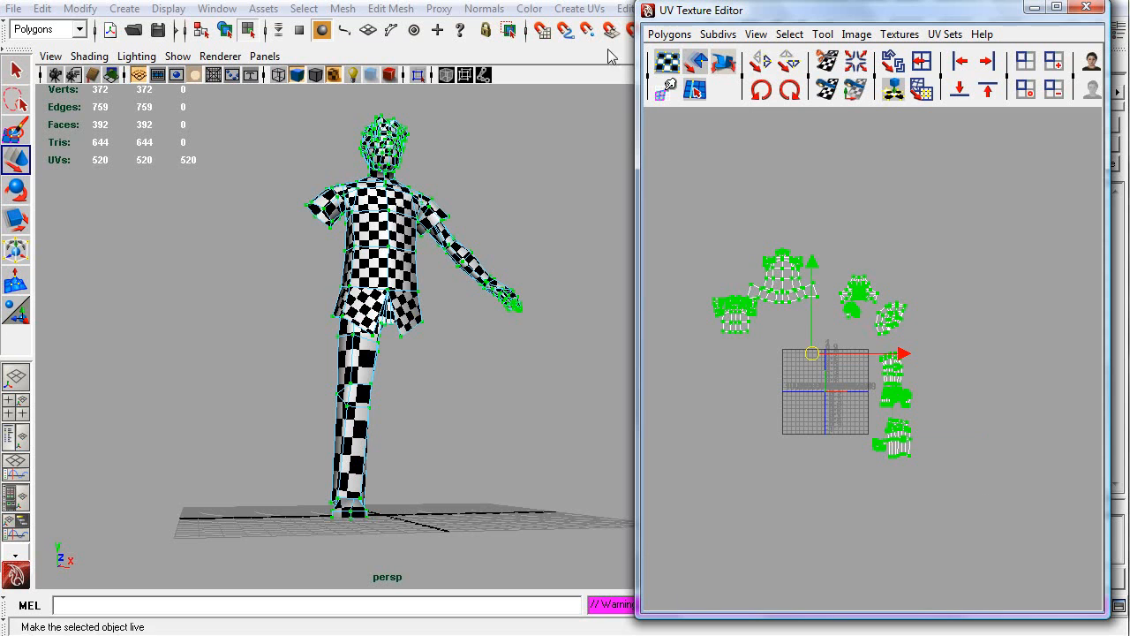
# Step: Run Polygons > Layout to repack all shells into the 0–1 square
pyautogui.click(669, 34)
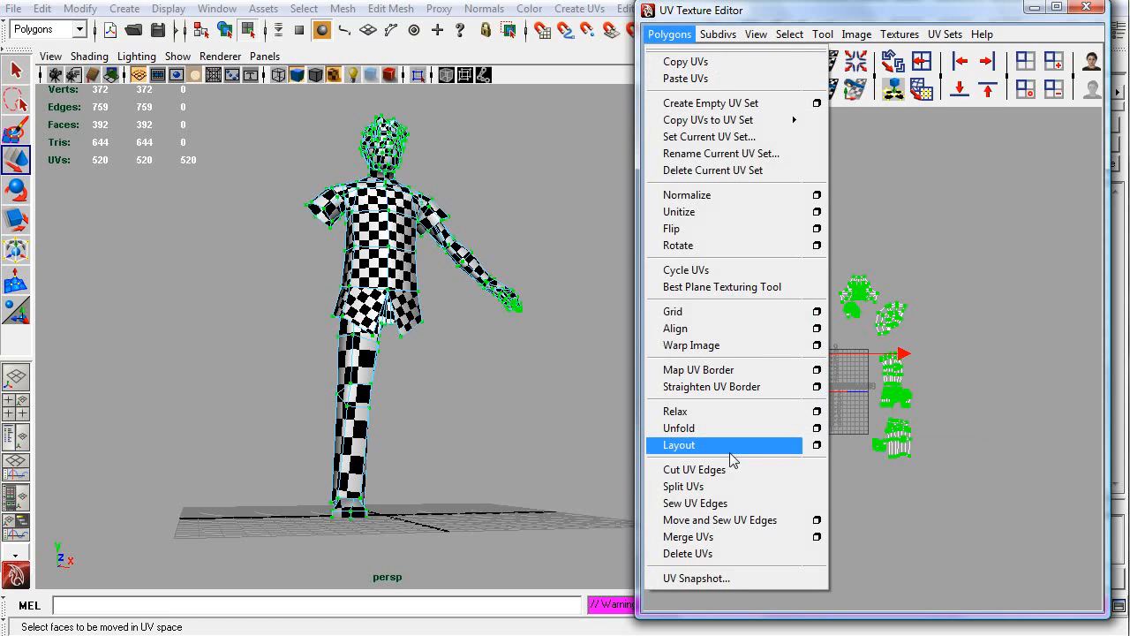
pyautogui.click(678, 444)
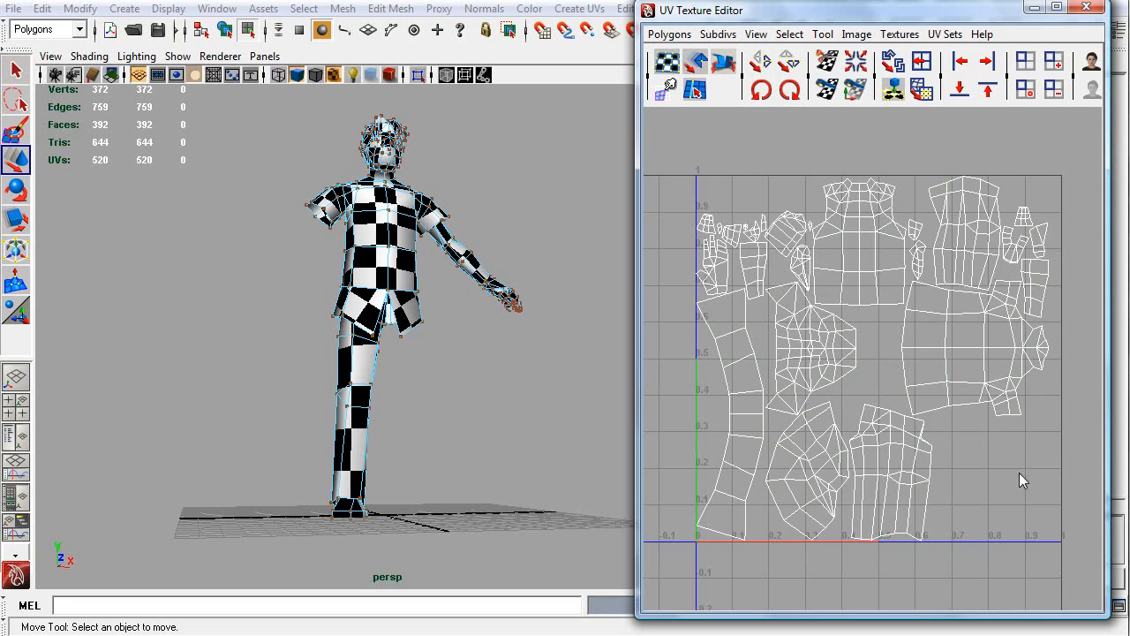
pyautogui.click(812, 350)
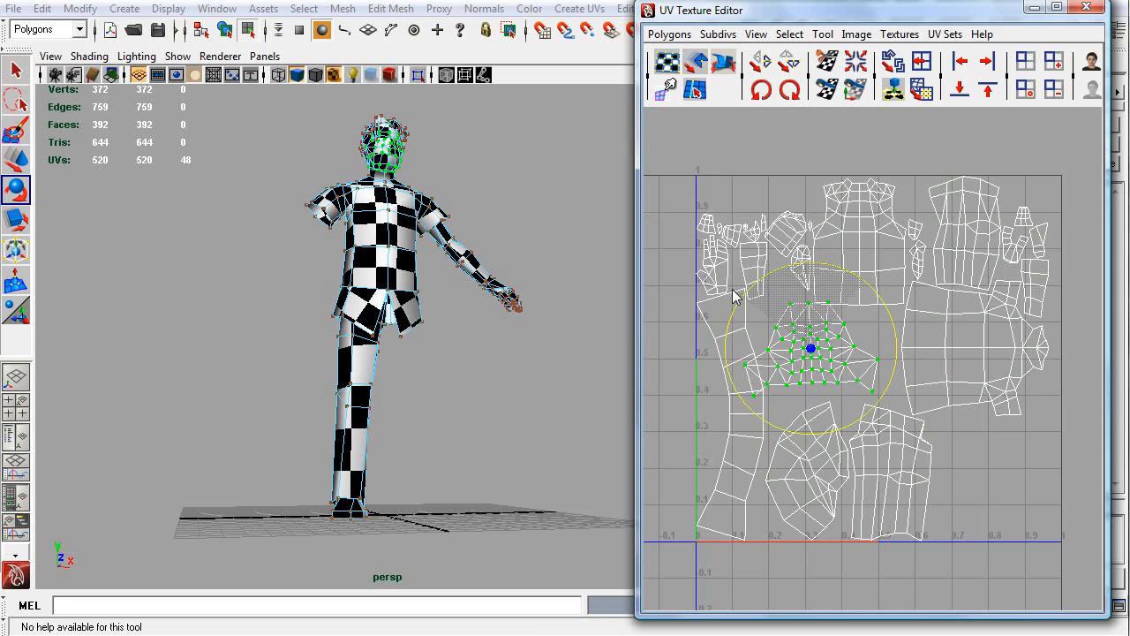
pyautogui.moveTo(811, 346); pyautogui.dragTo(995, 483)
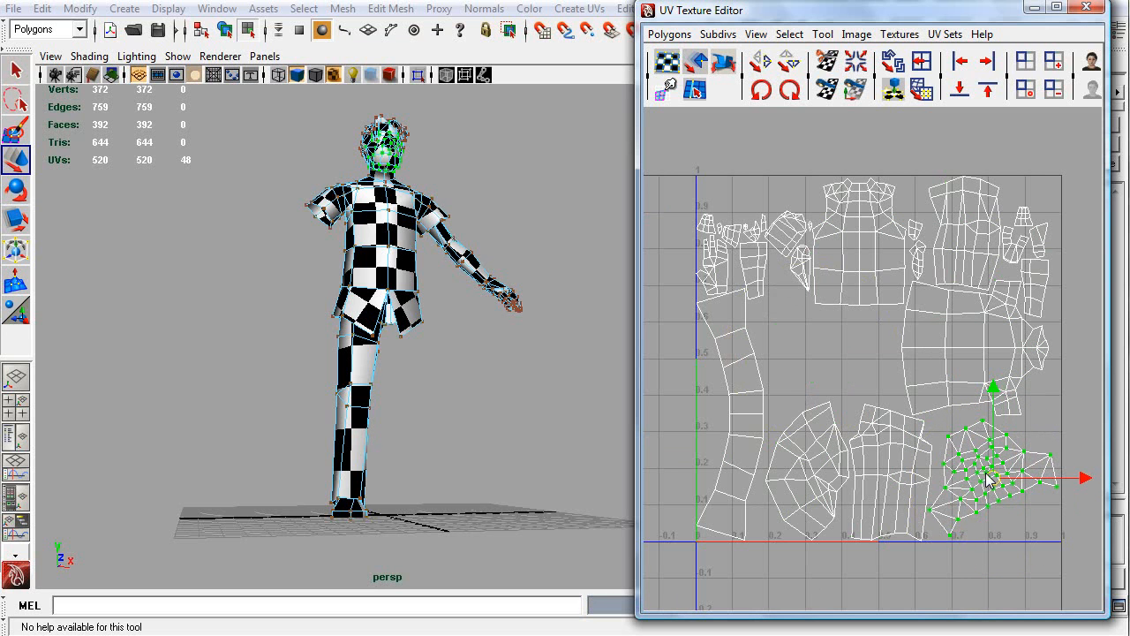
pyautogui.moveTo(989, 476); pyautogui.dragTo(812, 344)
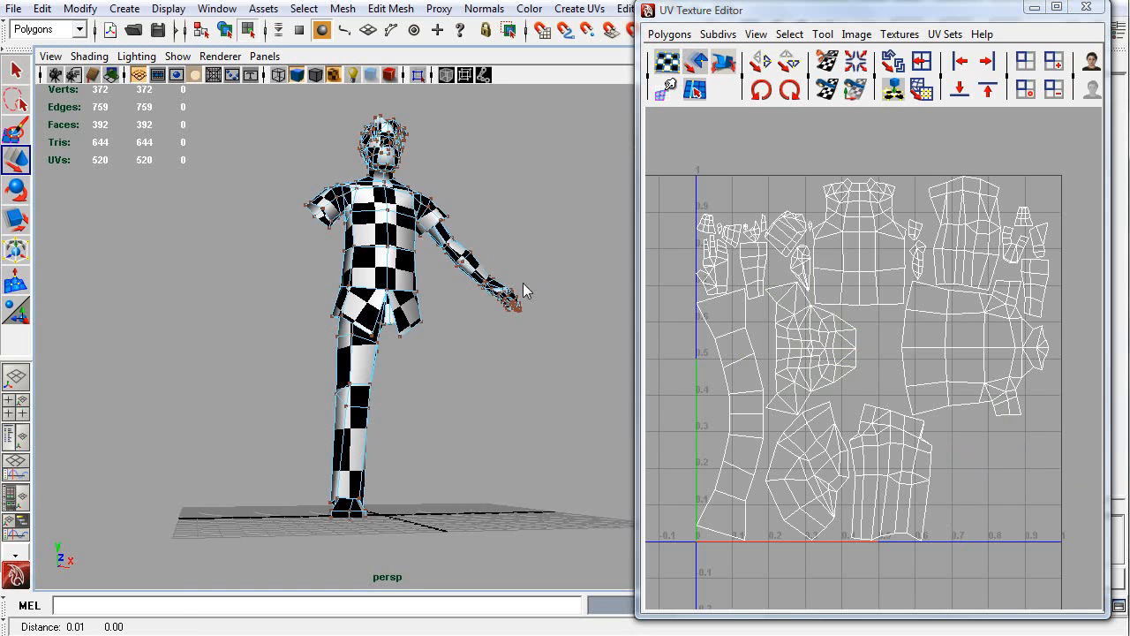
pyautogui.moveTo(520, 291); pyautogui.dragTo(596, 339)
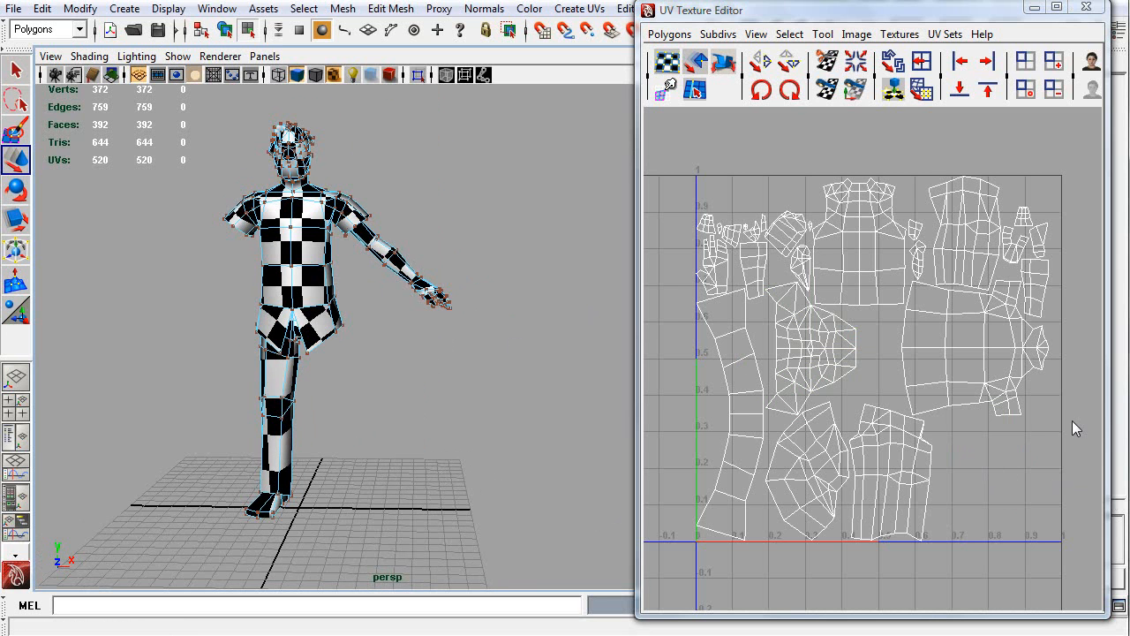
pyautogui.moveTo(1105, 459)
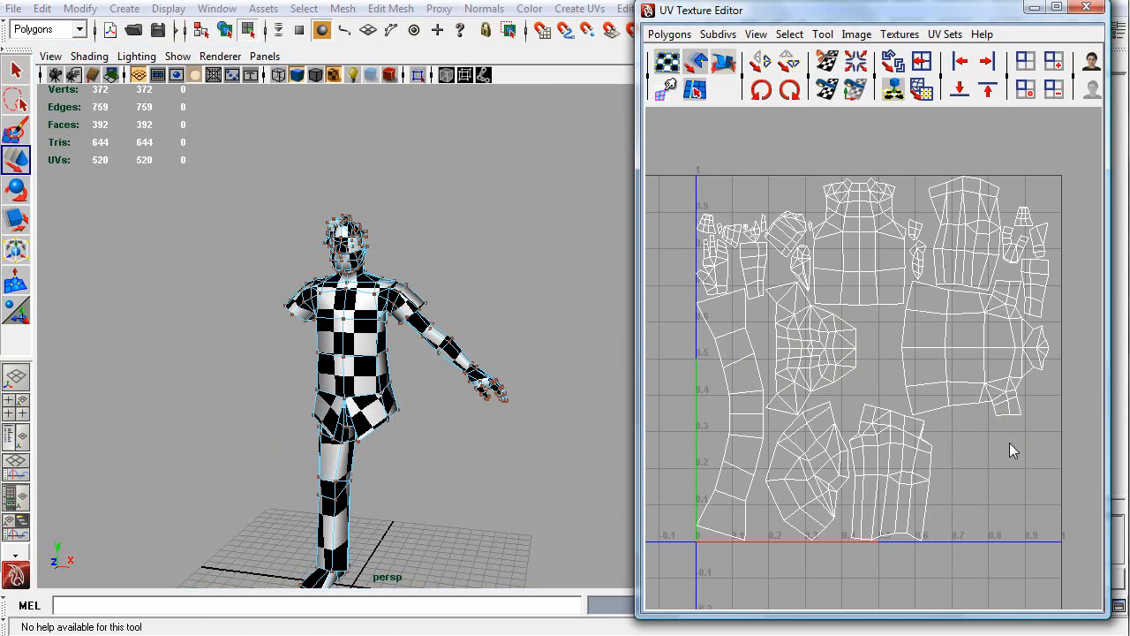
pyautogui.moveTo(939, 452)
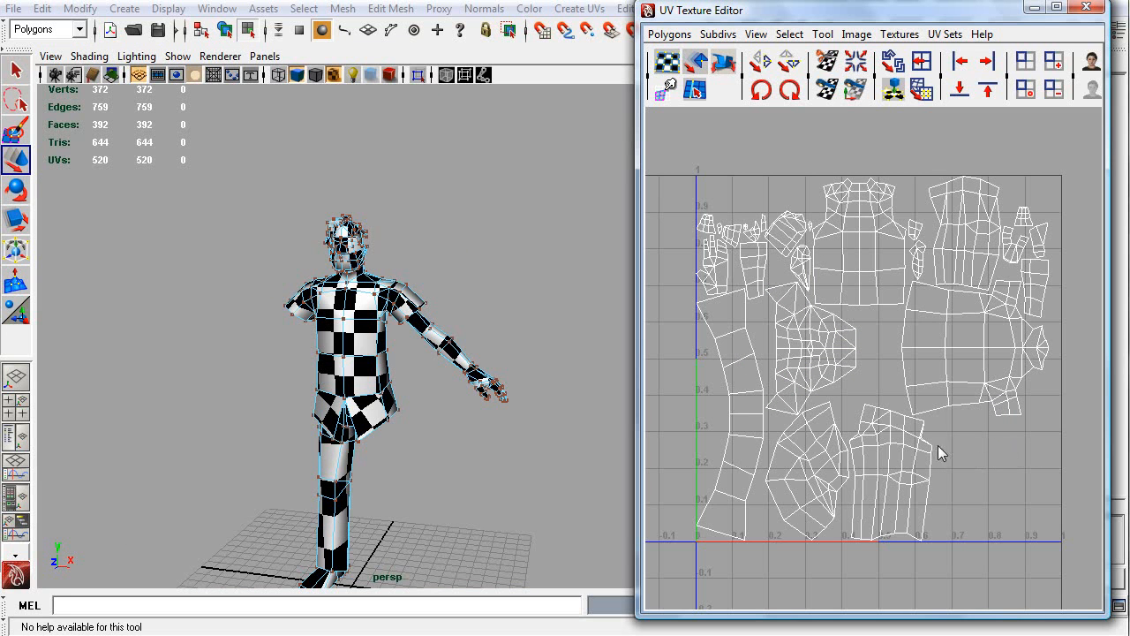
pyautogui.moveTo(1038, 434)
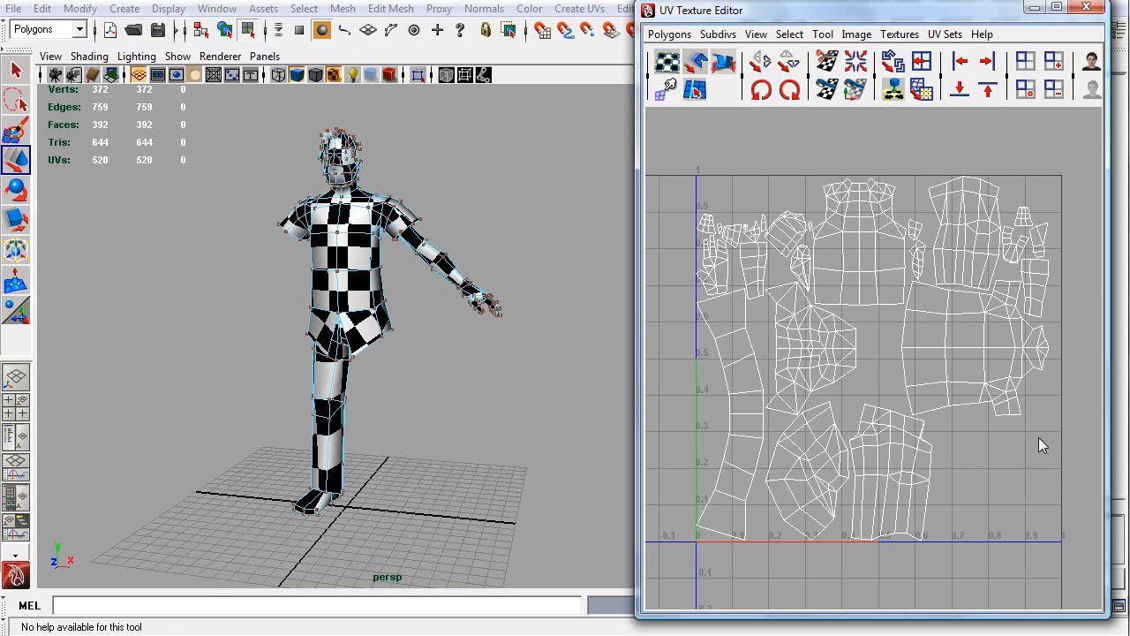
pyautogui.moveTo(318, 330)
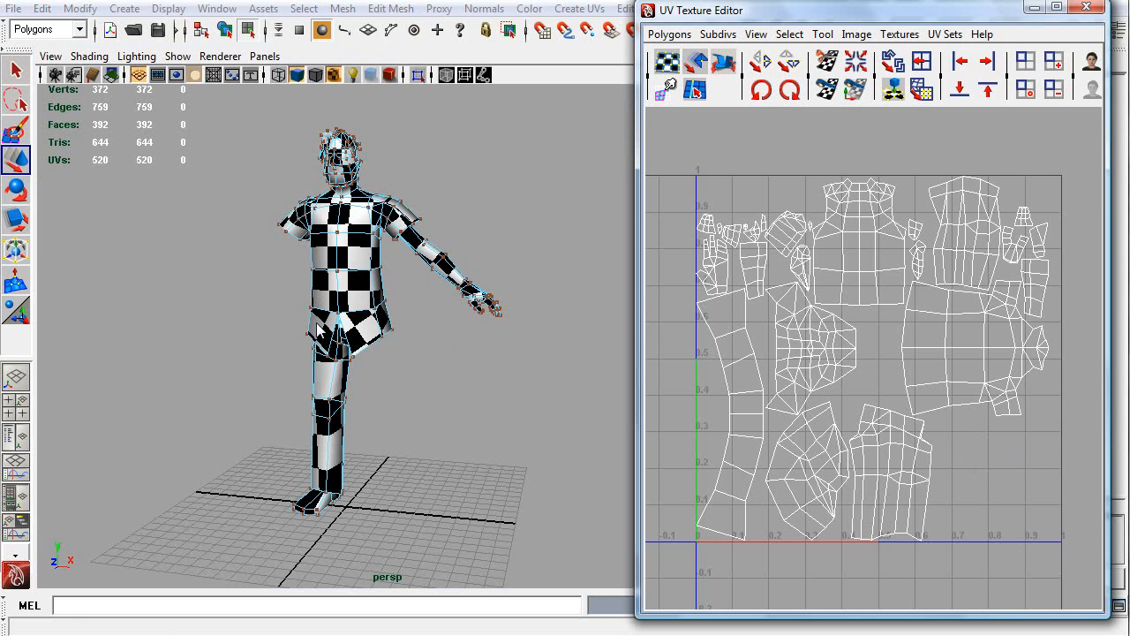